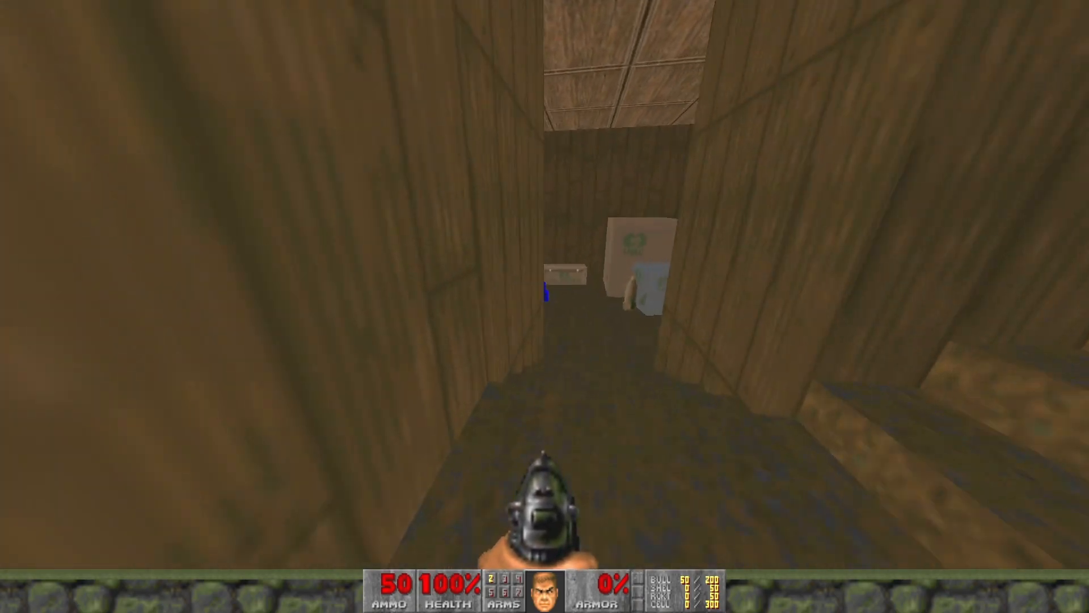
Step: Walk forward into the finished interior room in GZDoom
key(W)
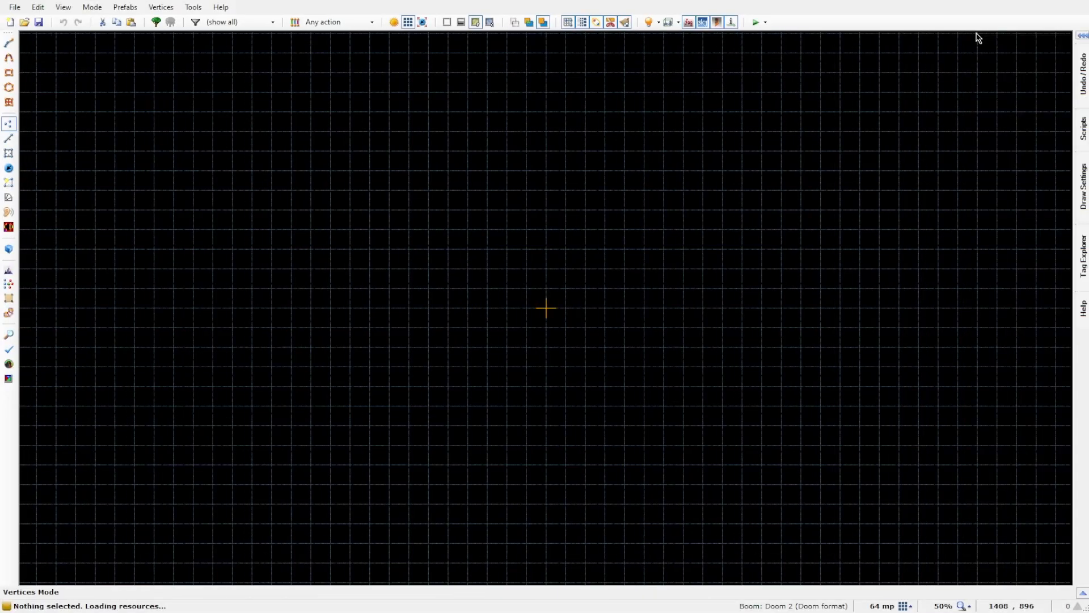
Step: Draw the square room with Draw Rectangle and view the inner block raised to floor 128
click(9, 73)
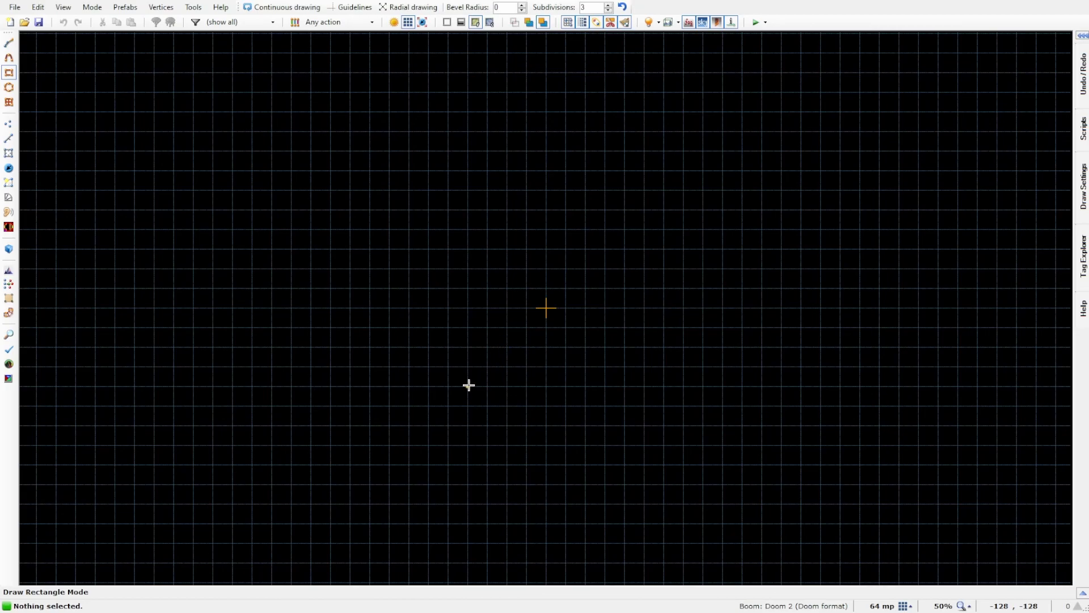
drag(468, 385, 612, 258)
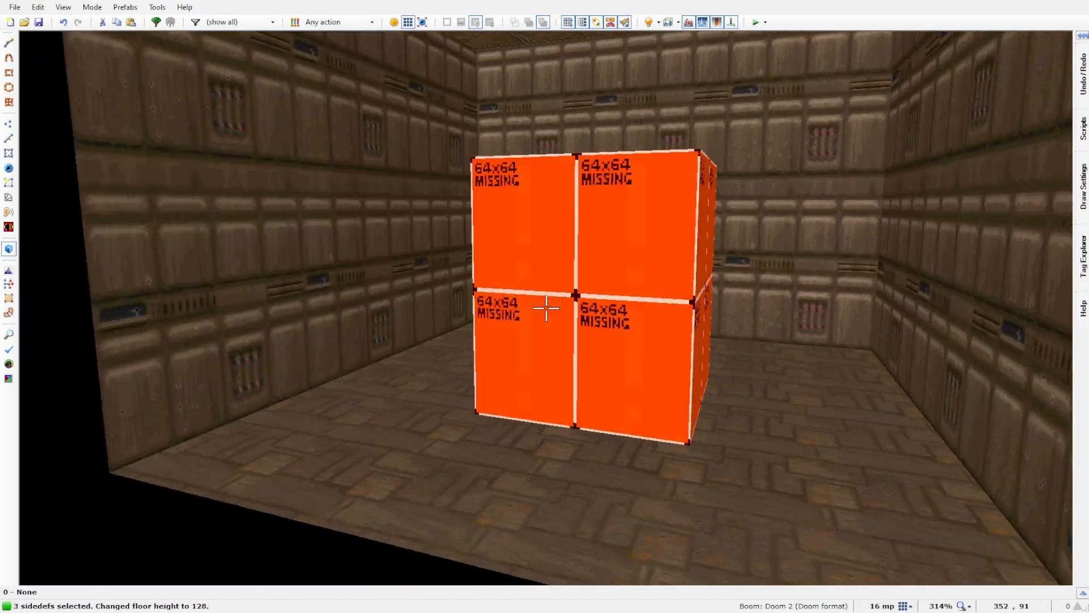
drag(546, 308, 589, 299)
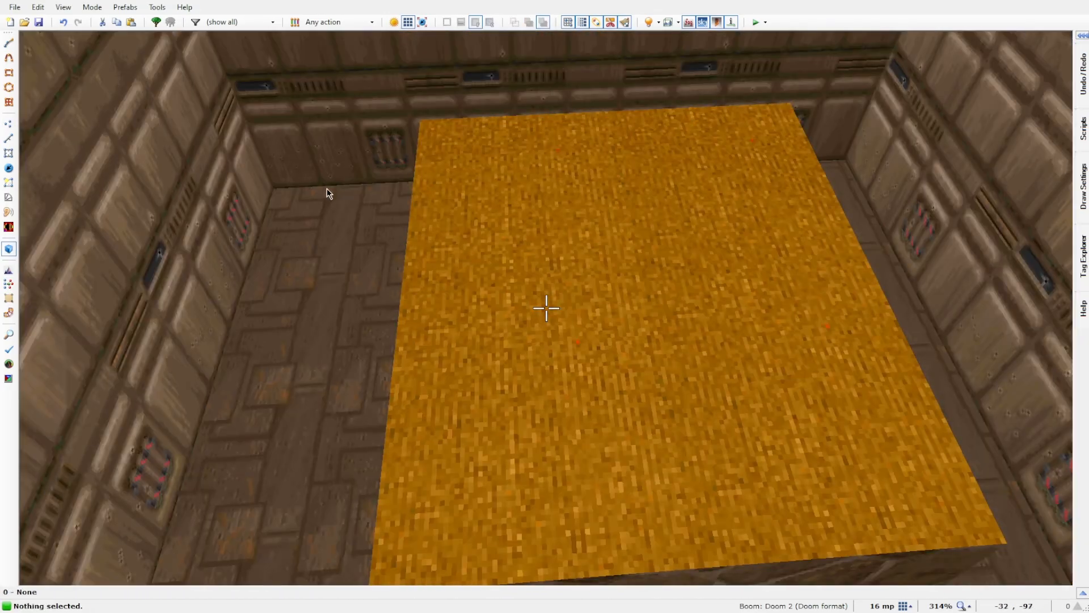
Step: Start drawing the recessed doorway sector into the raised building
click(9, 123)
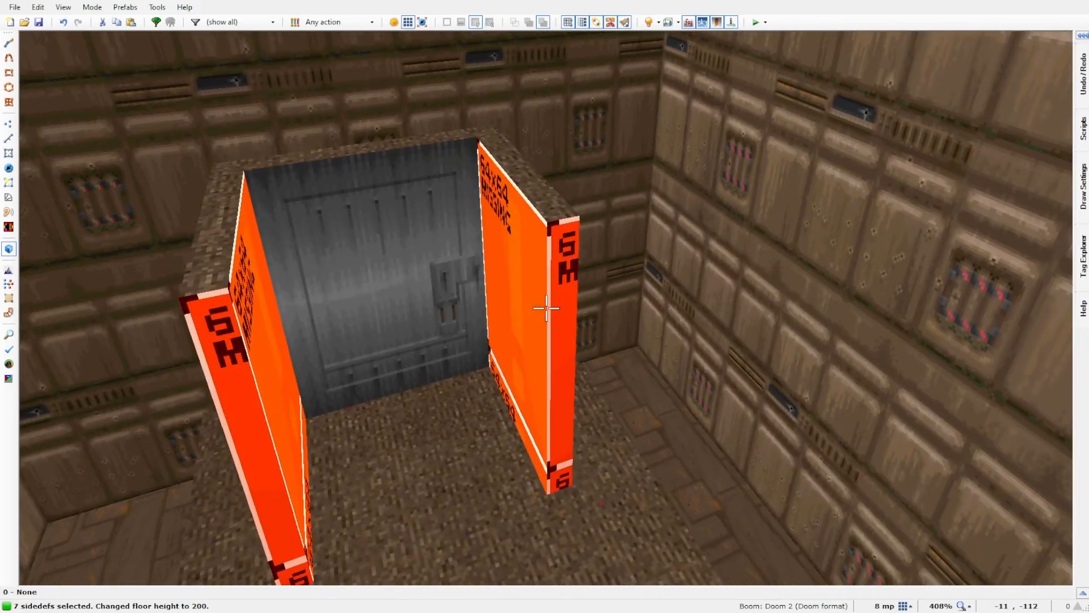
mouse_move(739, 302)
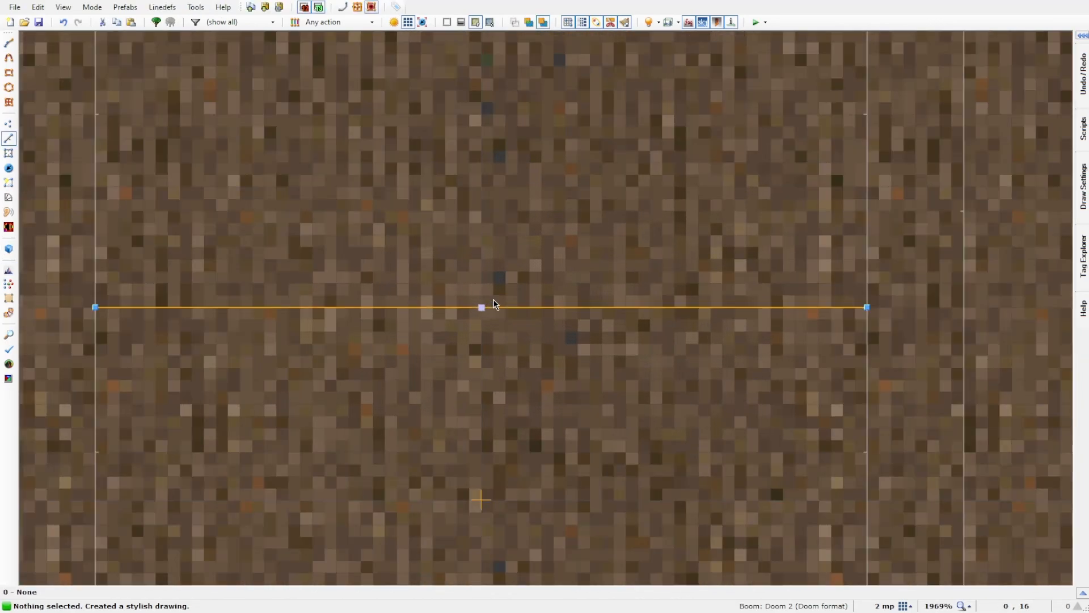
Step: Zoom out after splitting the inner rectangle above the stairs with a line
scroll(down, 3)
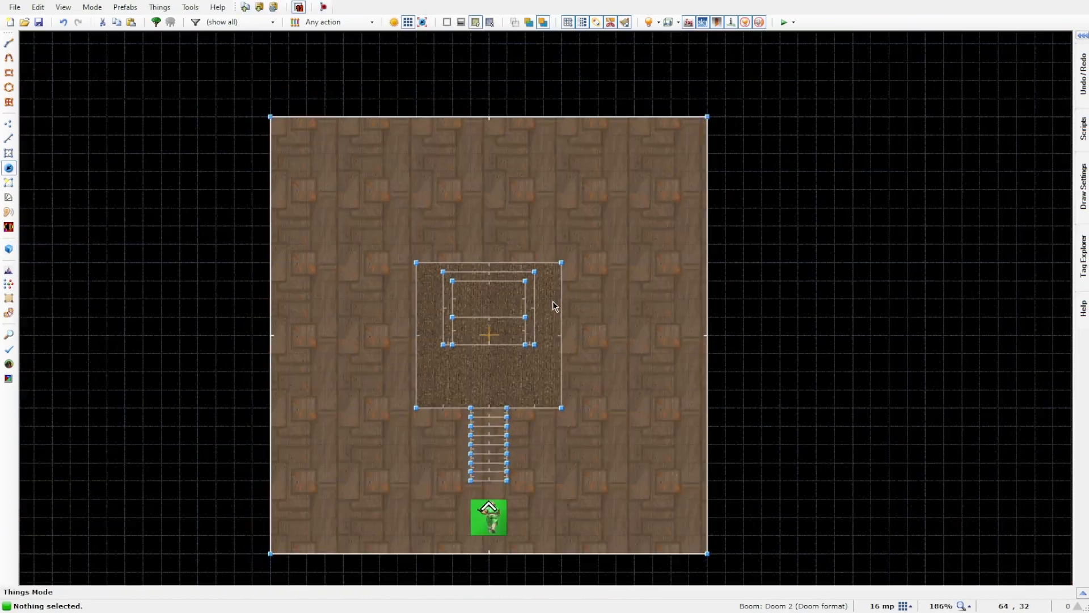
Step: Switch to Linedefs mode to edit the inner line's teleport action
click(10, 137)
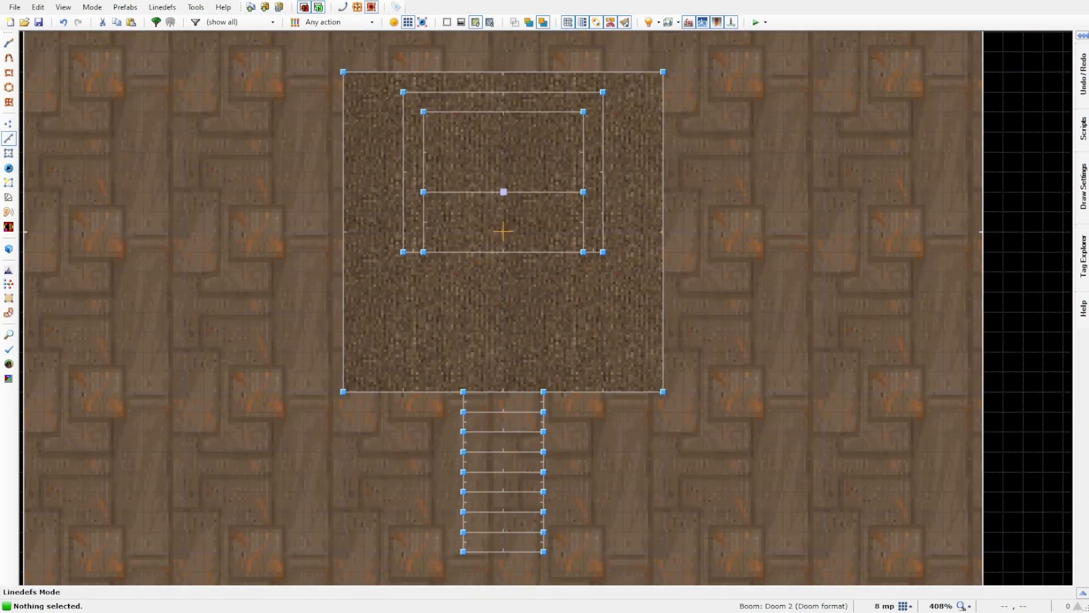
mouse_move(482, 354)
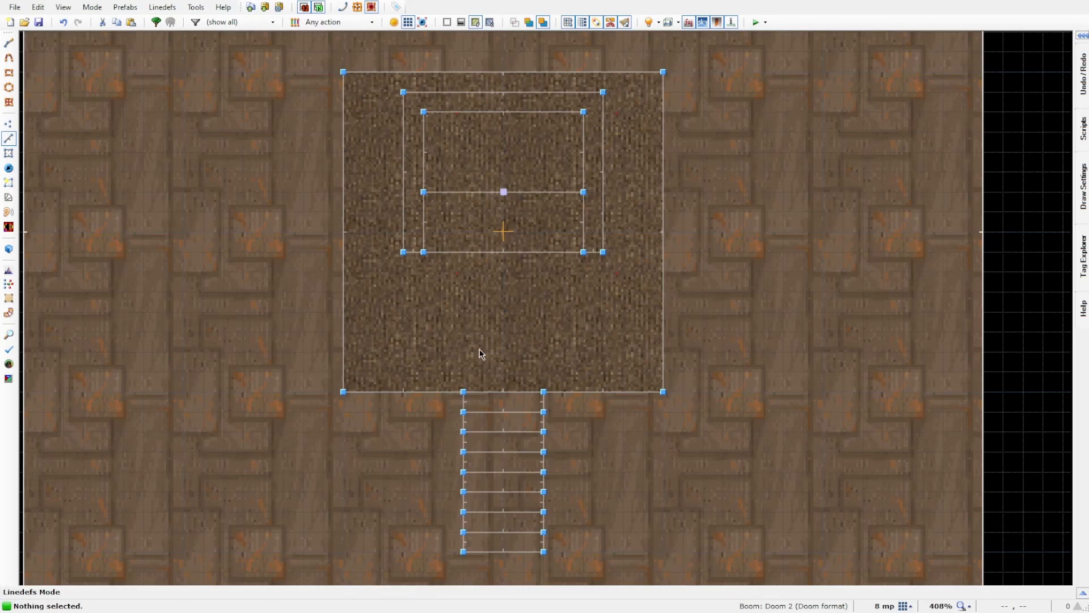
mouse_move(534, 327)
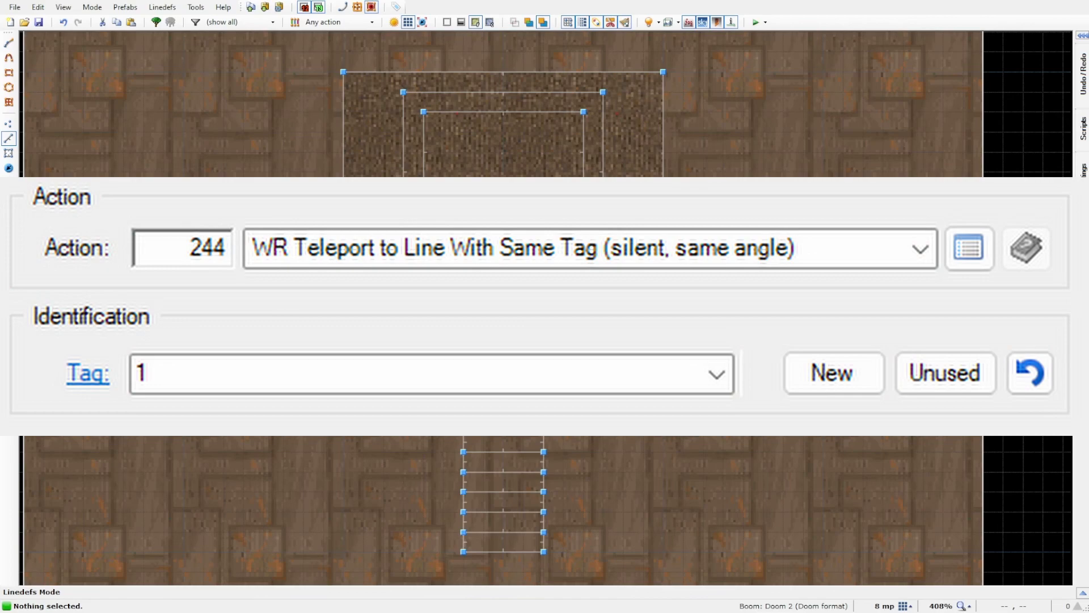
mouse_move(1032, 497)
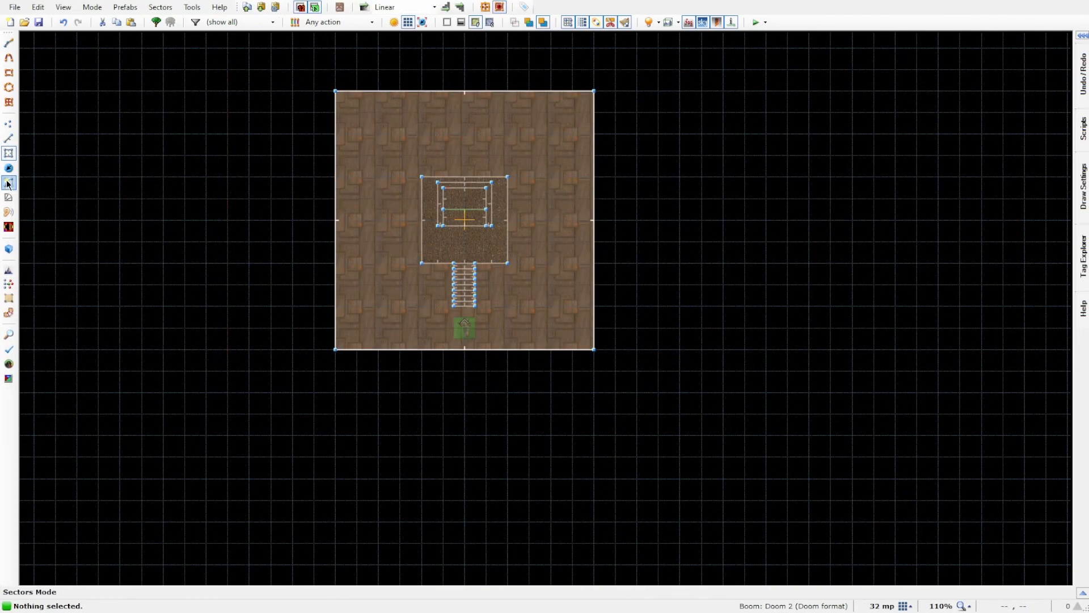
key(ctrl+v)
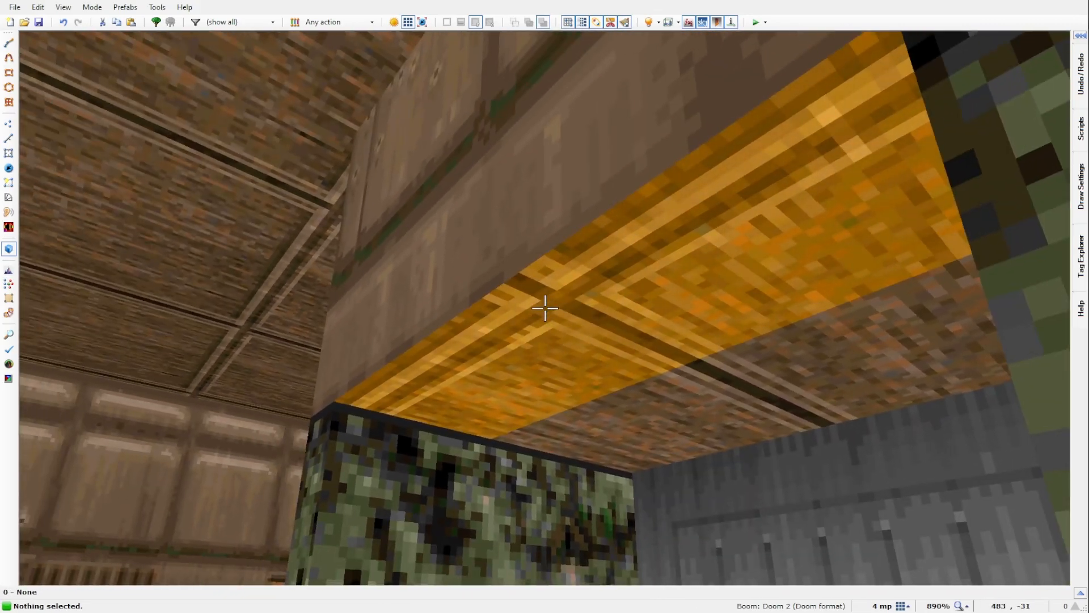
Step: Select the interior room's ceiling to give it the patterned flat
click(545, 309)
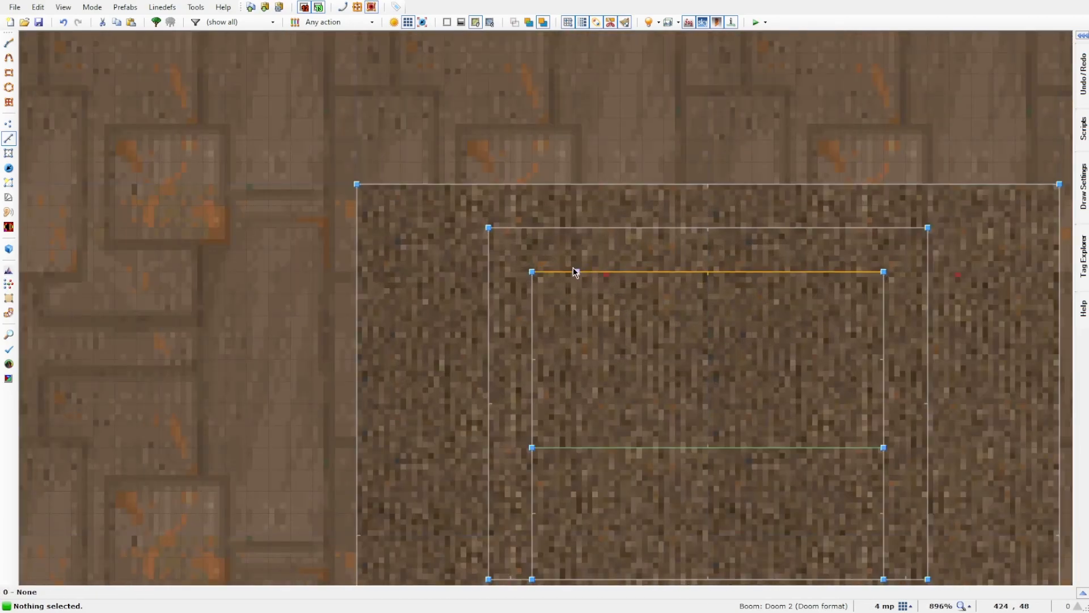
Step: Select the inner rectangle's top linedef to begin the destination room
click(9, 71)
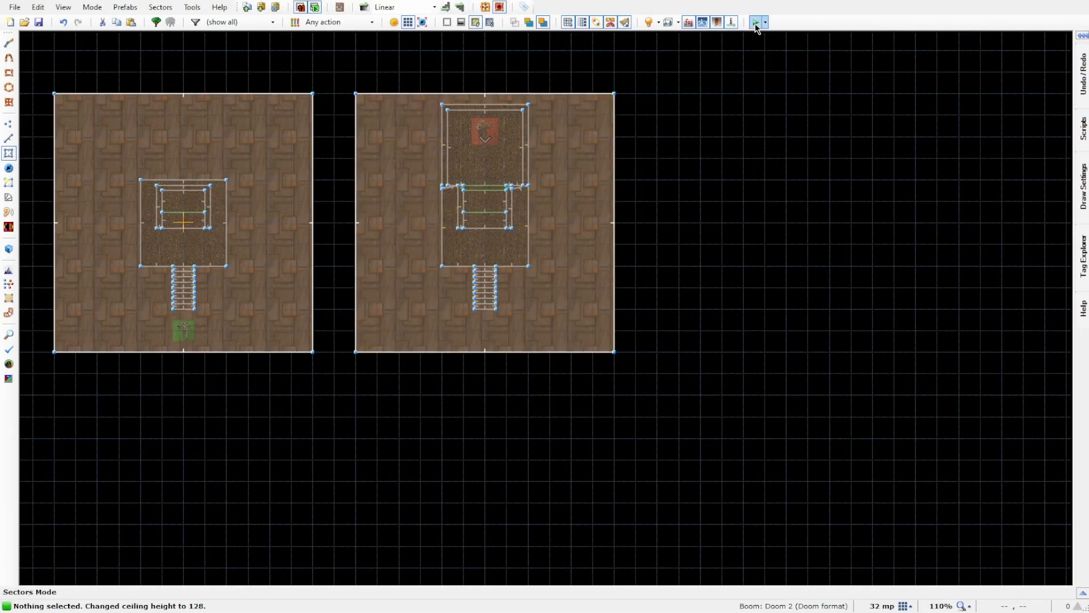
Step: Test the map and walk through the green corridor into the interior room
click(755, 21)
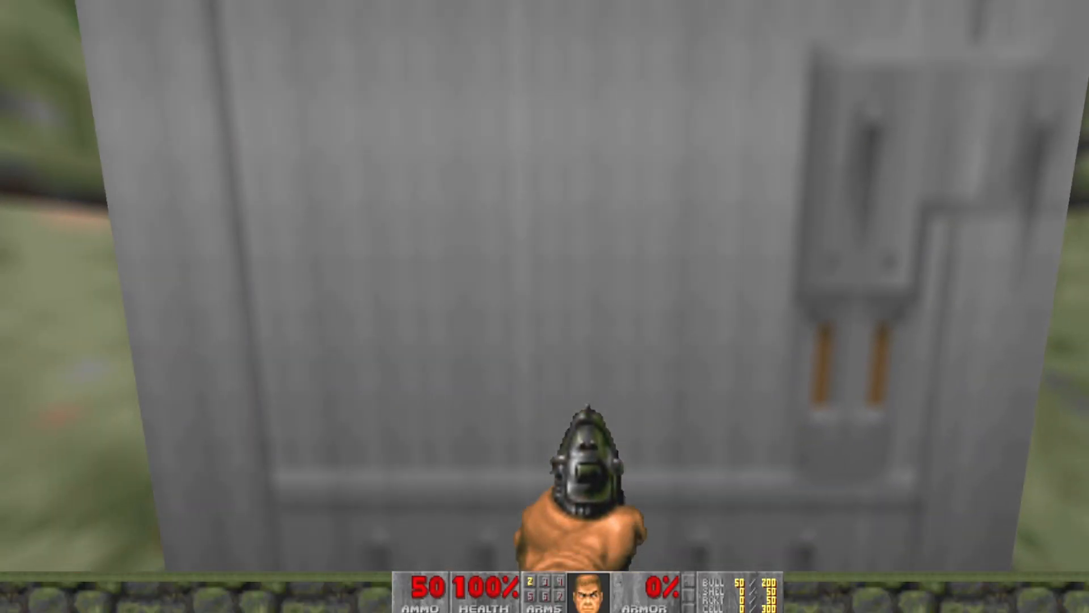
key(w)
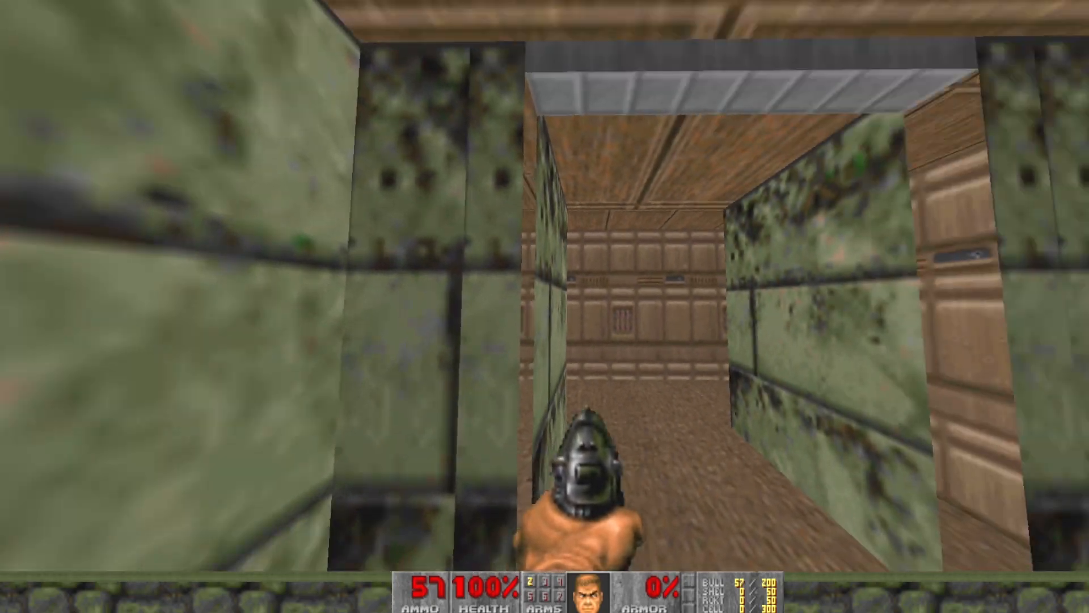
key(w)
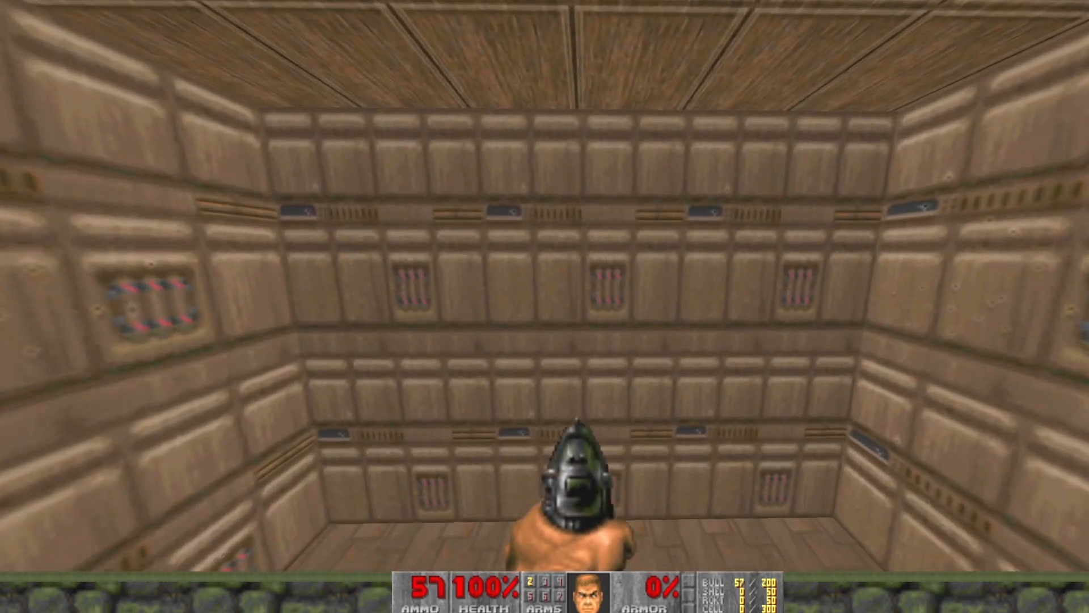